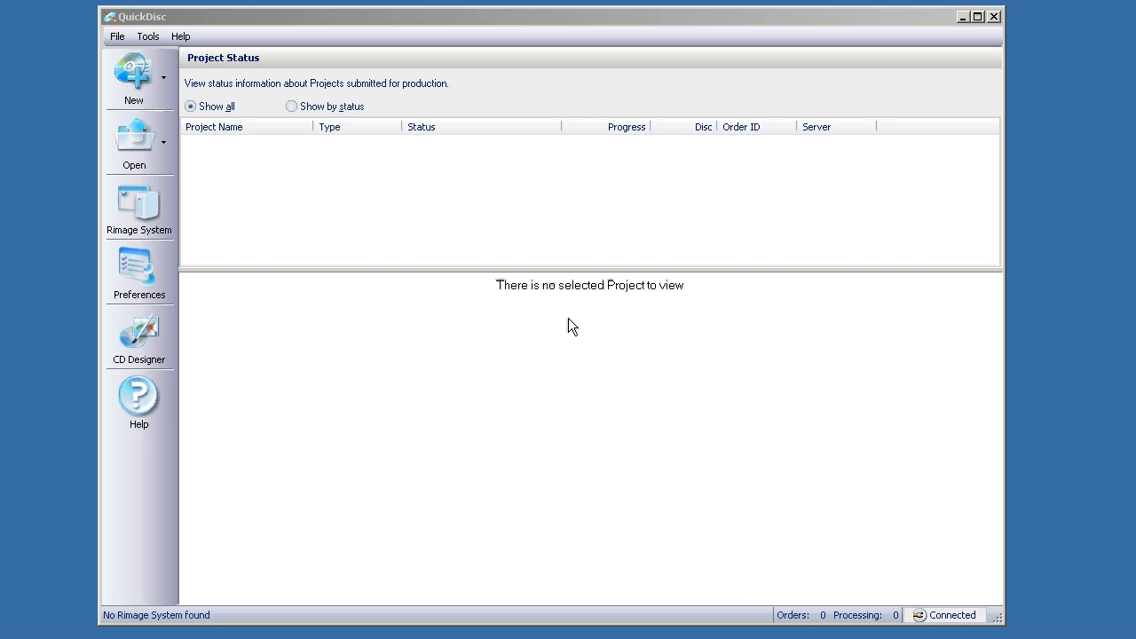
pyautogui.moveTo(233, 186)
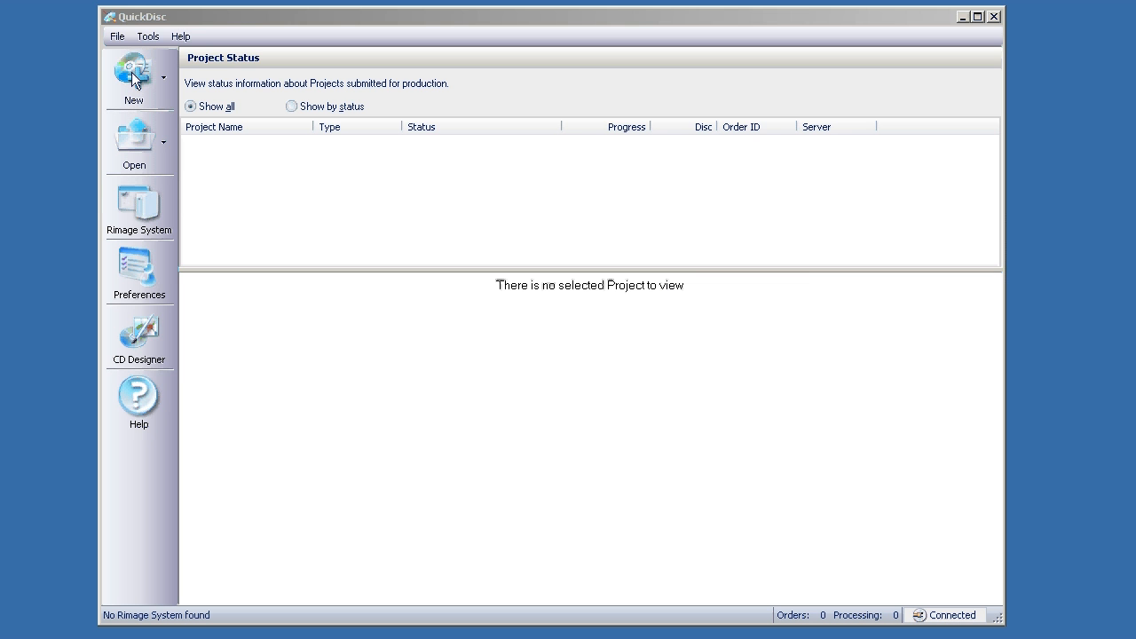
# Step: Open the QuickStart chooser on the CD tab to pick a new project type
pyautogui.click(132, 77)
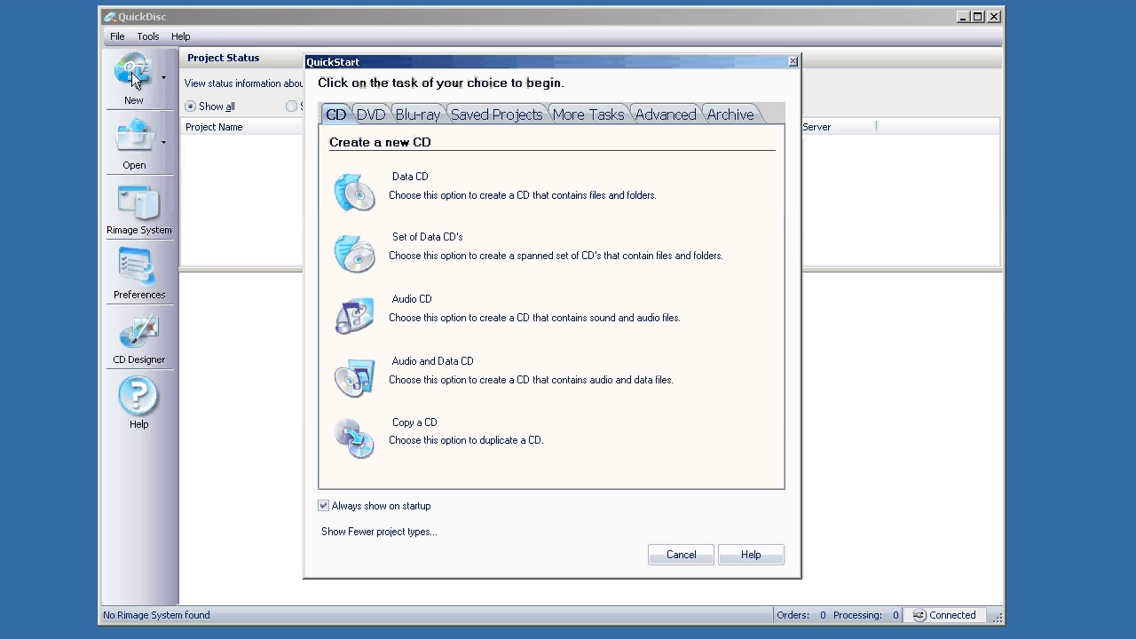
pyautogui.moveTo(328, 98)
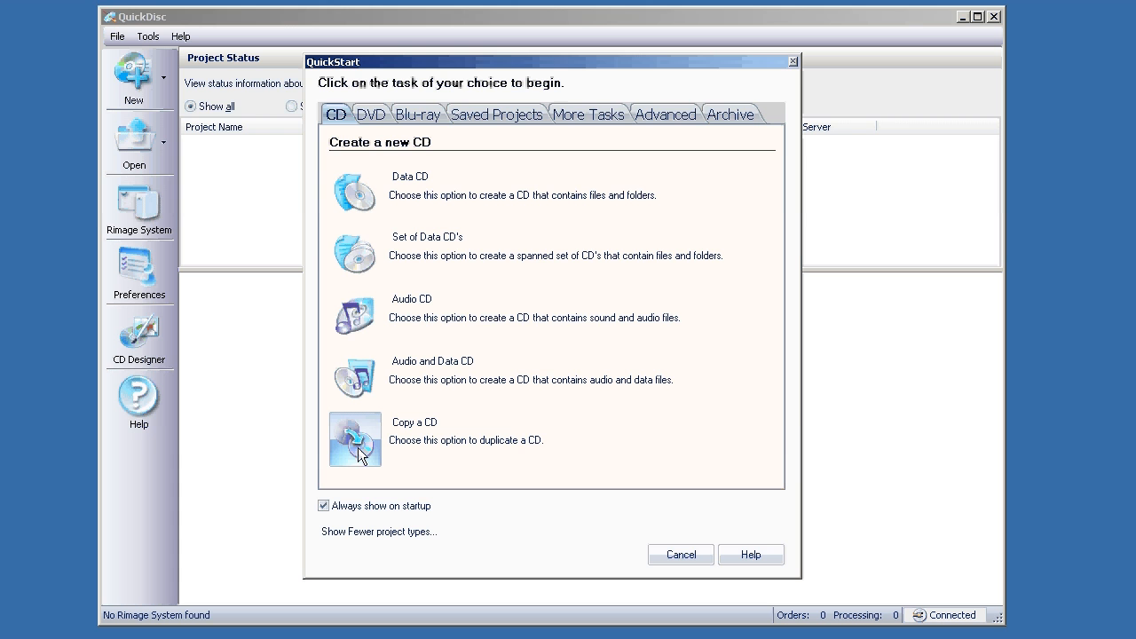
# Step: Start a Copy a CD project and move past the Place the CD in the Tray step
pyautogui.click(355, 438)
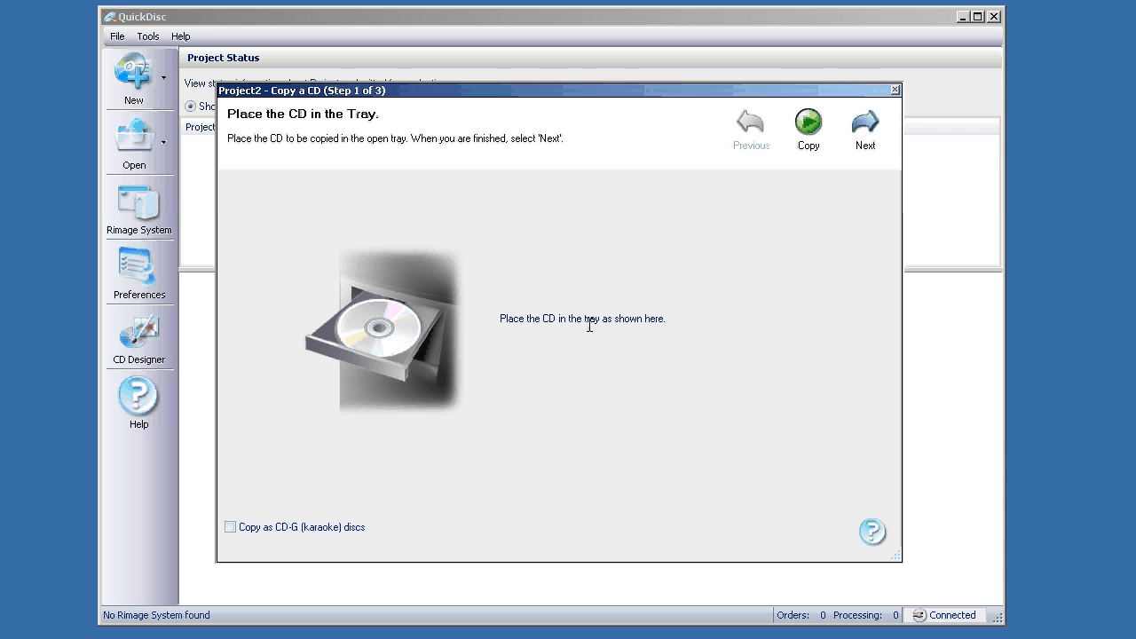
pyautogui.moveTo(473, 353)
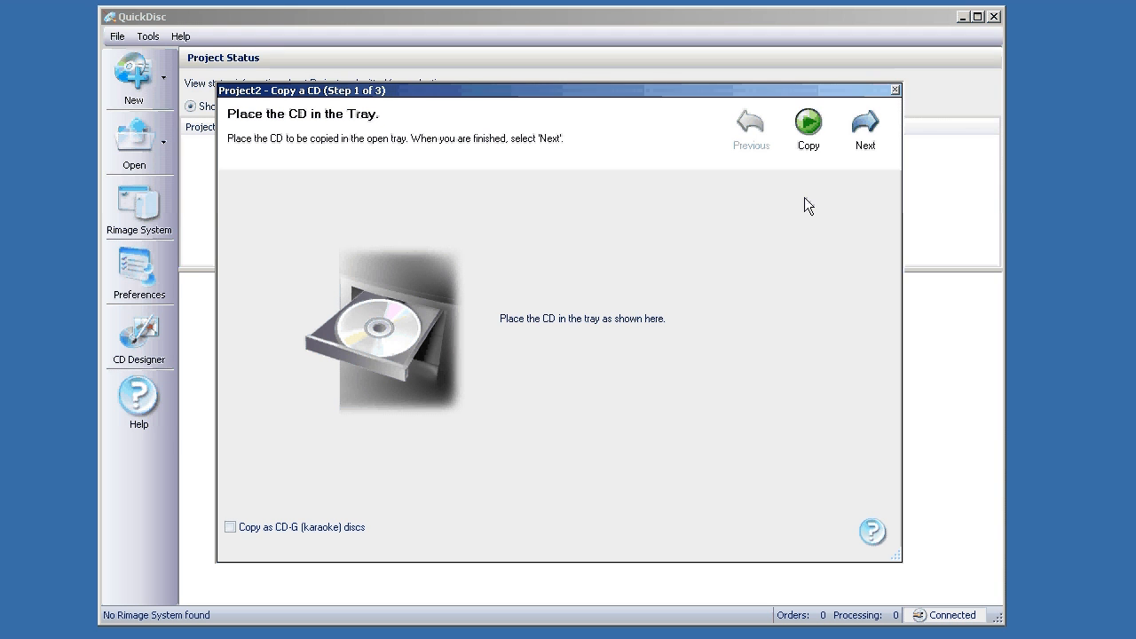
pyautogui.moveTo(865, 125)
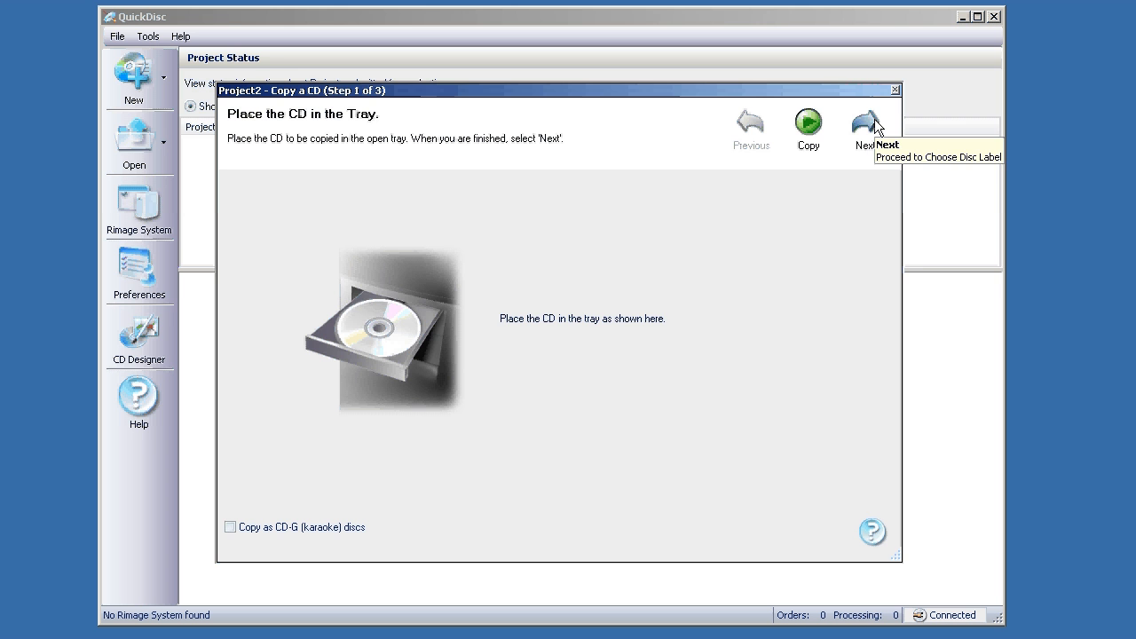
pyautogui.click(865, 124)
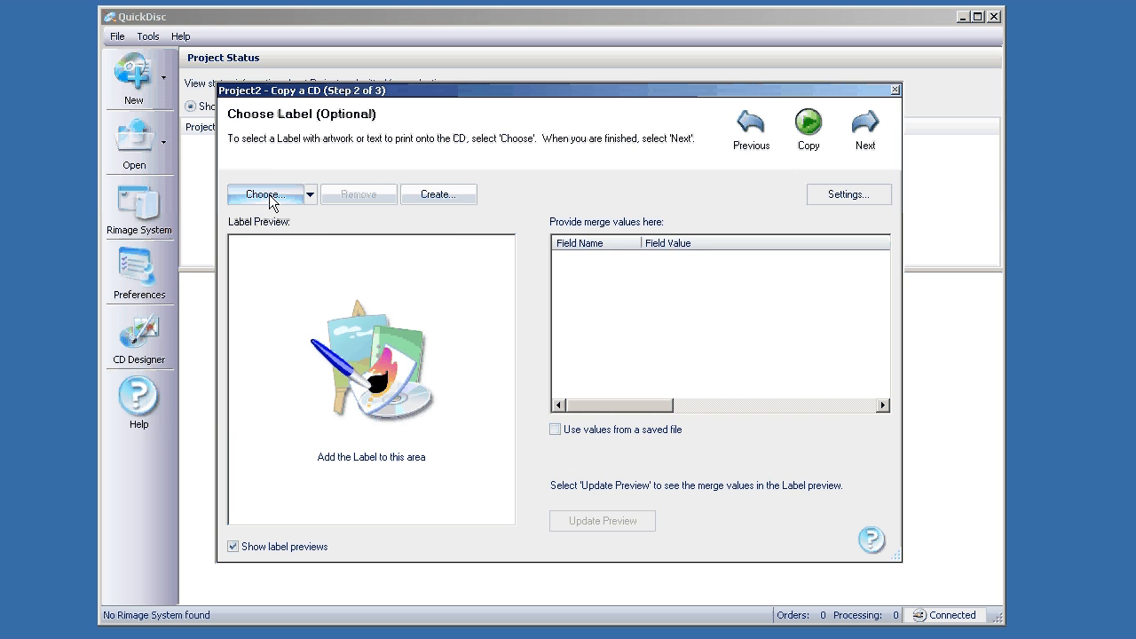
# Step: Apply the Corp Training_Everest.btw label from the Choose a Label dialog
pyautogui.click(265, 194)
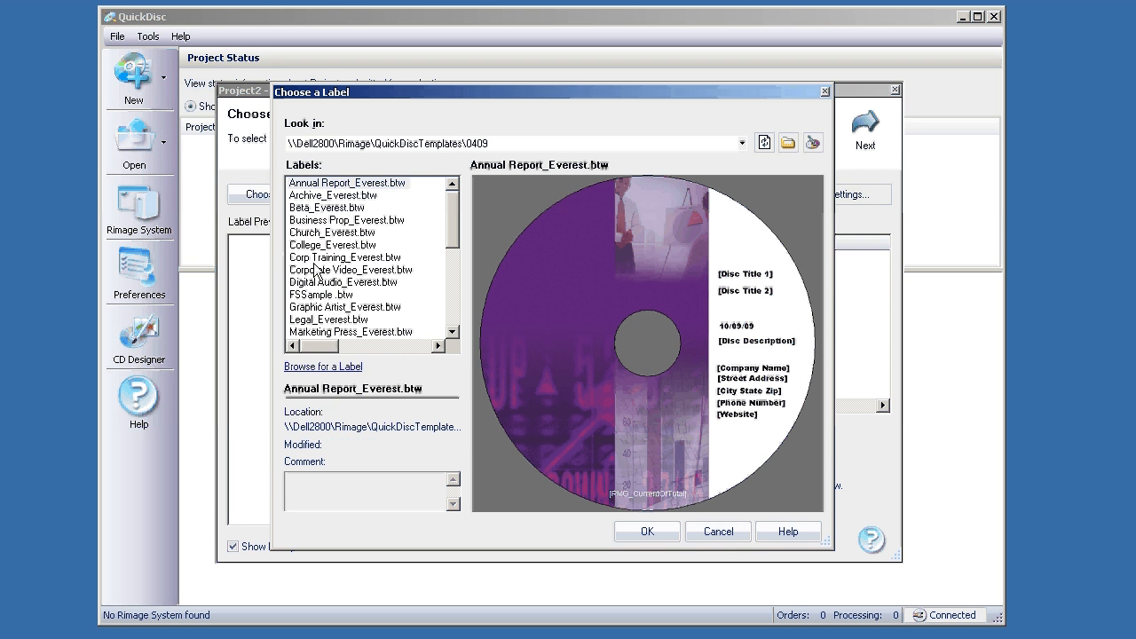
pyautogui.click(718, 531)
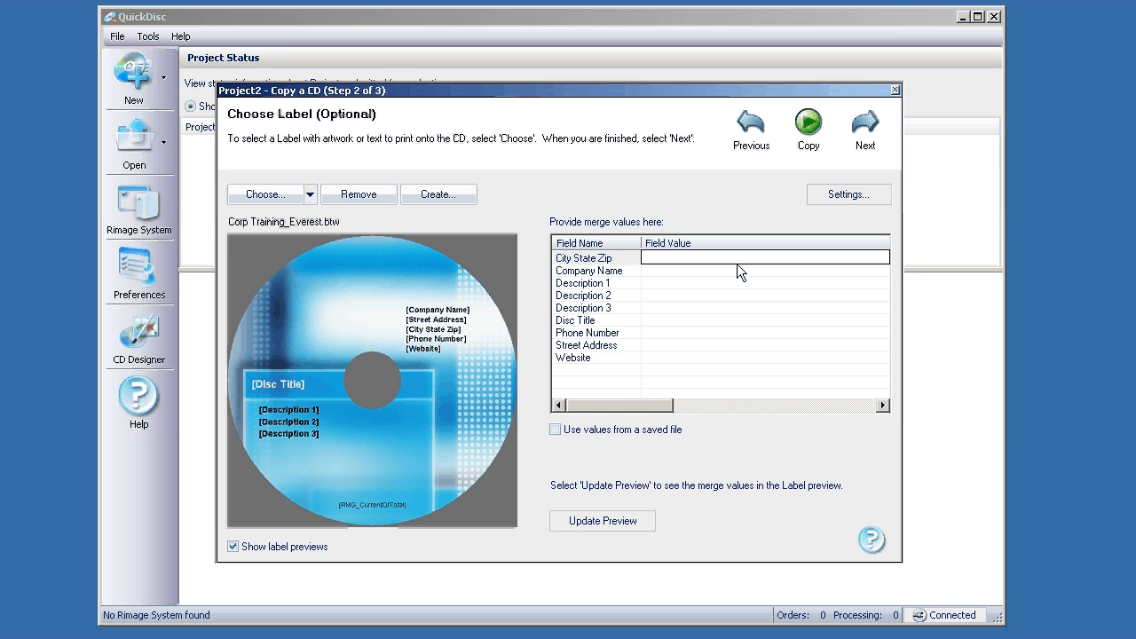
# Step: Enter 'test' for City State Zip, Company Name and Description 1, then refresh the label preview
pyautogui.write('test')
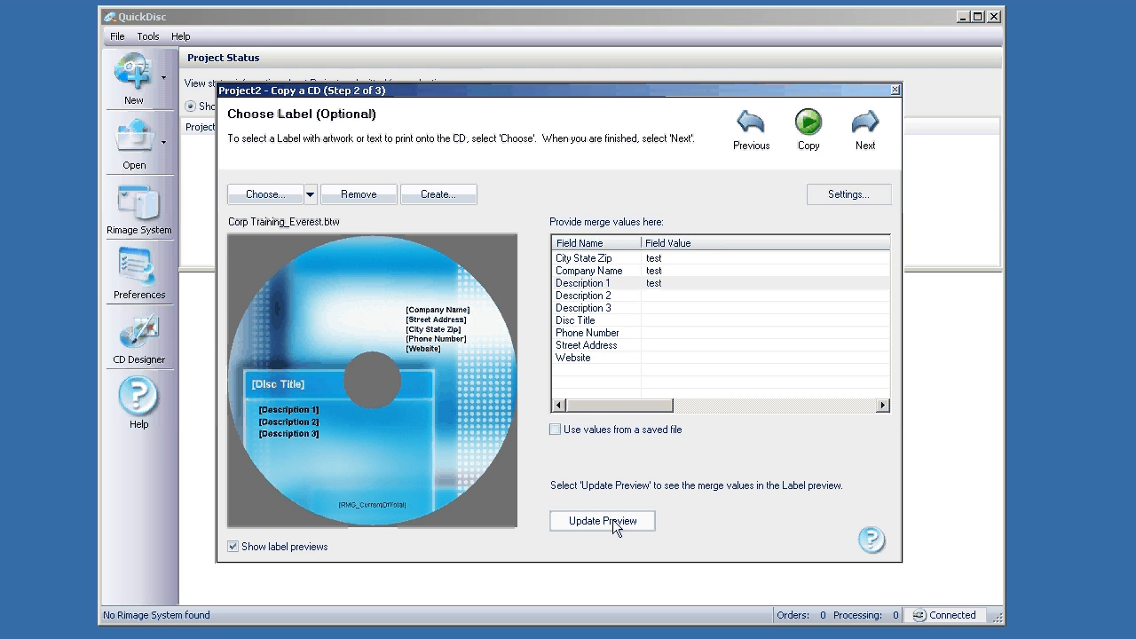
pyautogui.click(602, 521)
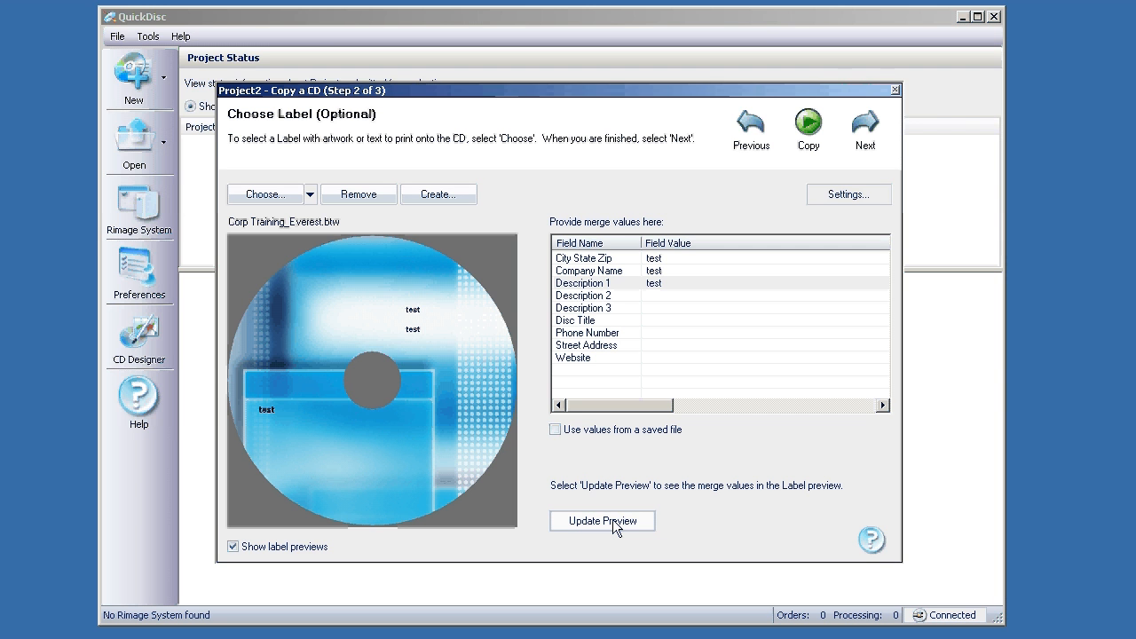
pyautogui.click(601, 520)
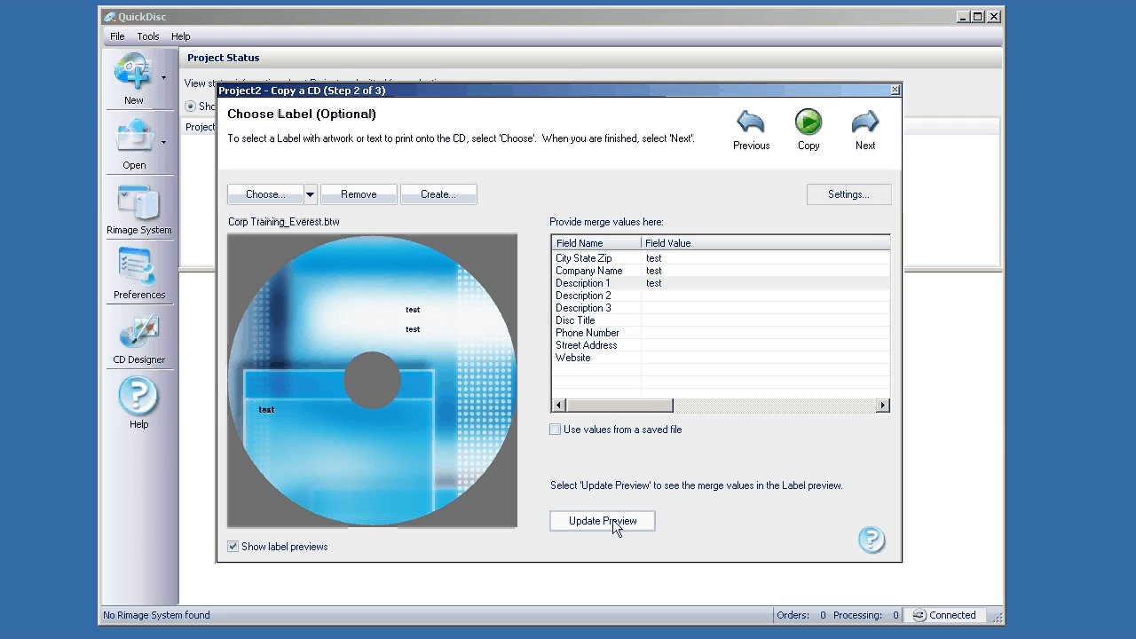
pyautogui.click(602, 521)
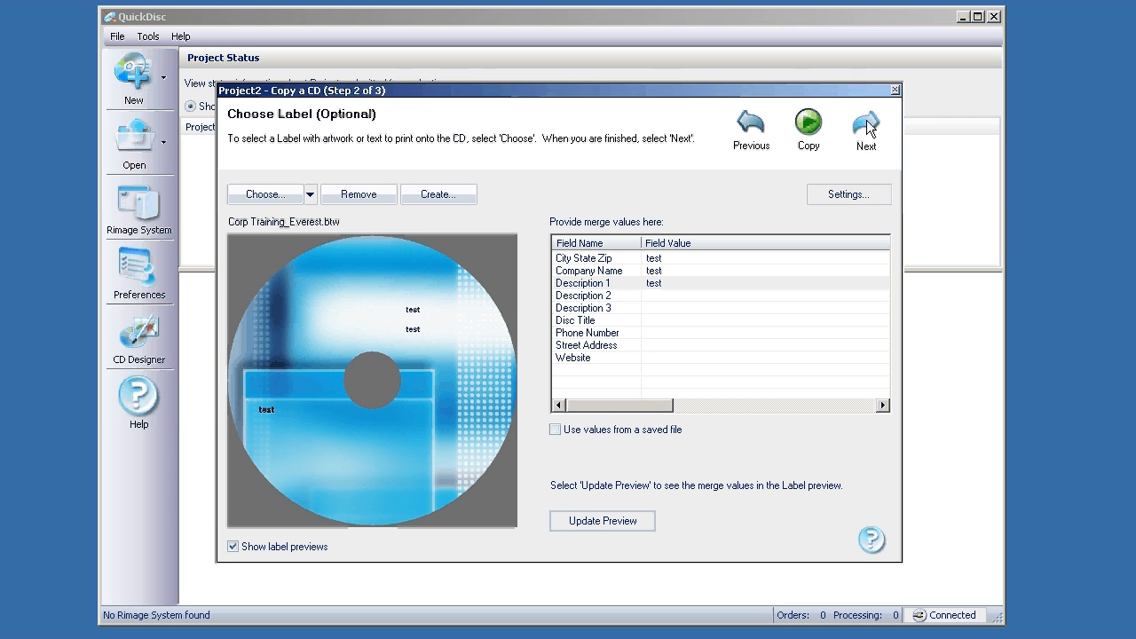
# Step: On Review and Copy, set 10 copies and send the job, triggering the no-production-server notice
pyautogui.click(865, 127)
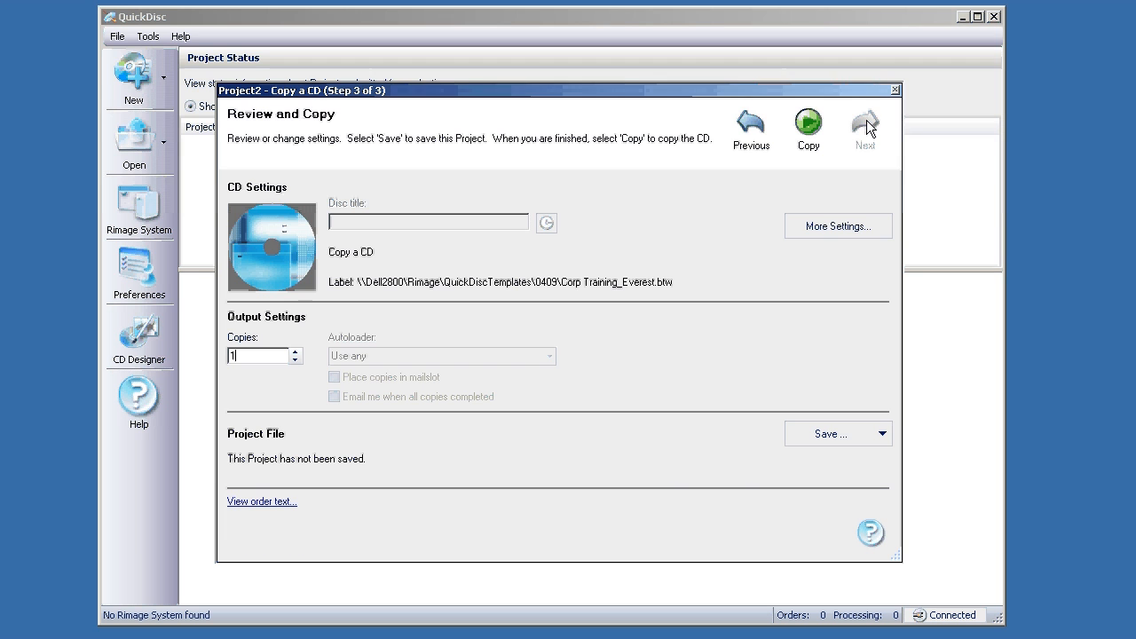
pyautogui.moveTo(483, 260)
pyautogui.write('0')
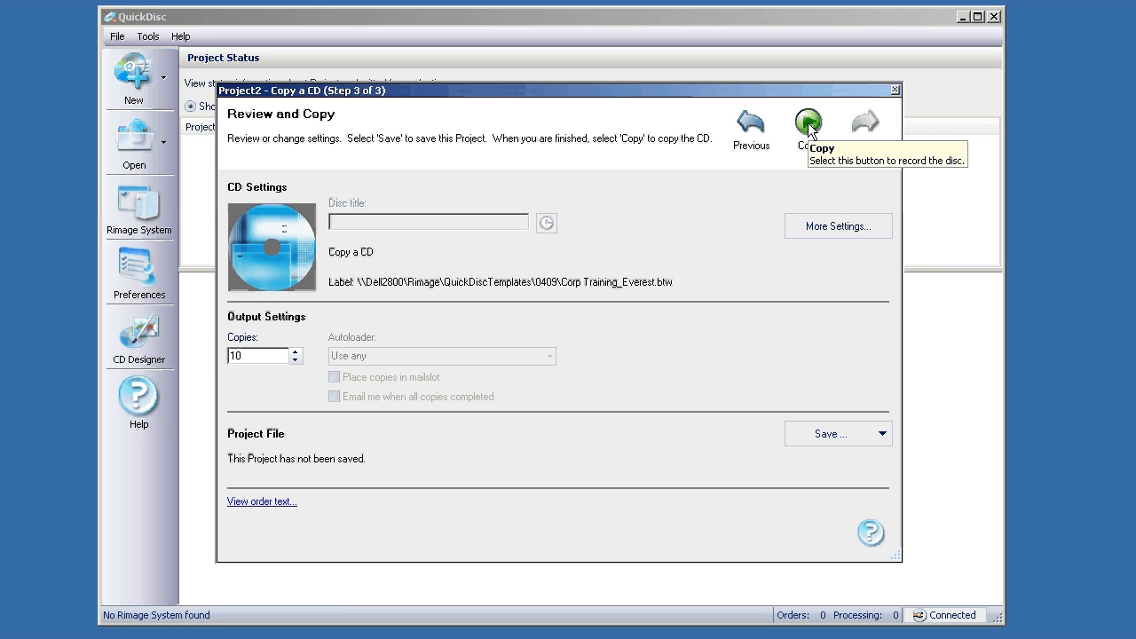
pyautogui.click(807, 121)
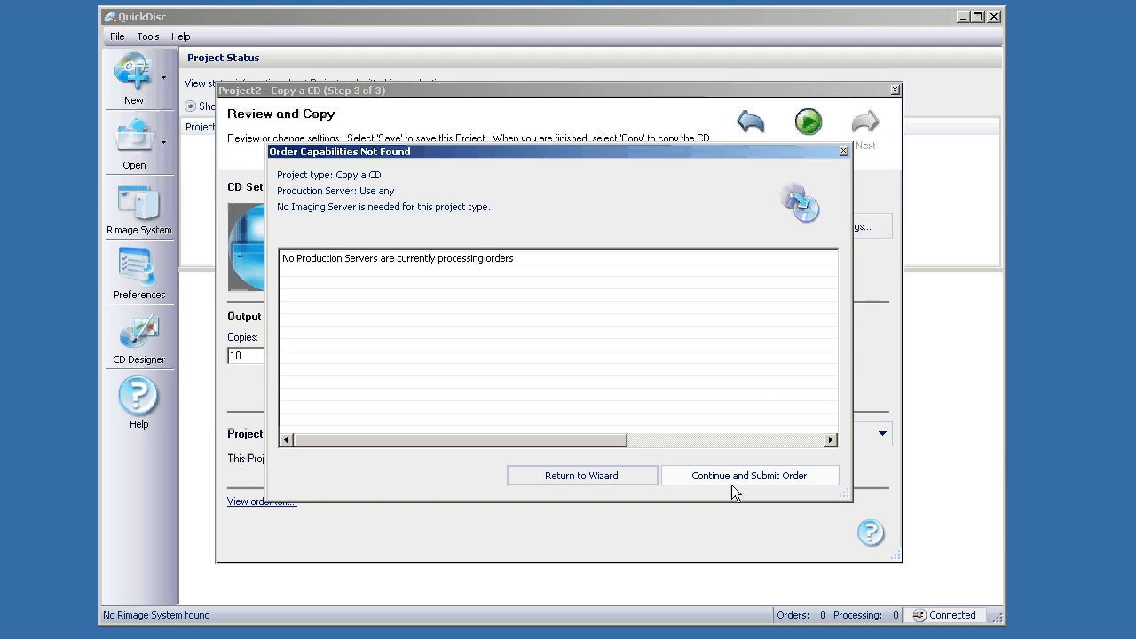
# Step: Submit the order anyway and decline saving Project2
pyautogui.click(749, 475)
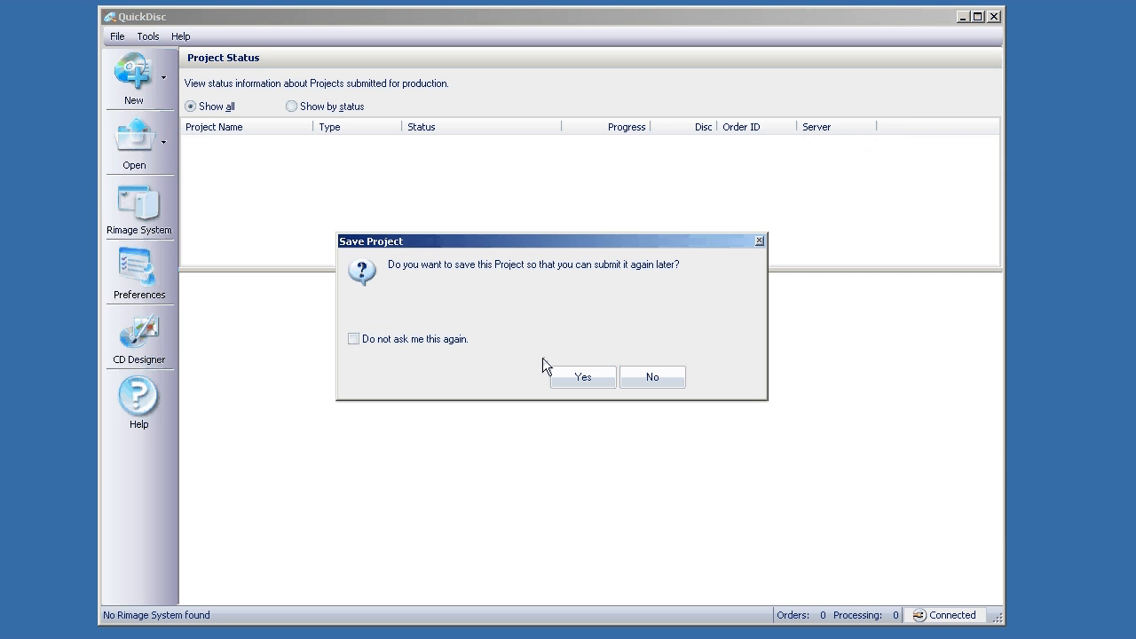
pyautogui.moveTo(653, 377)
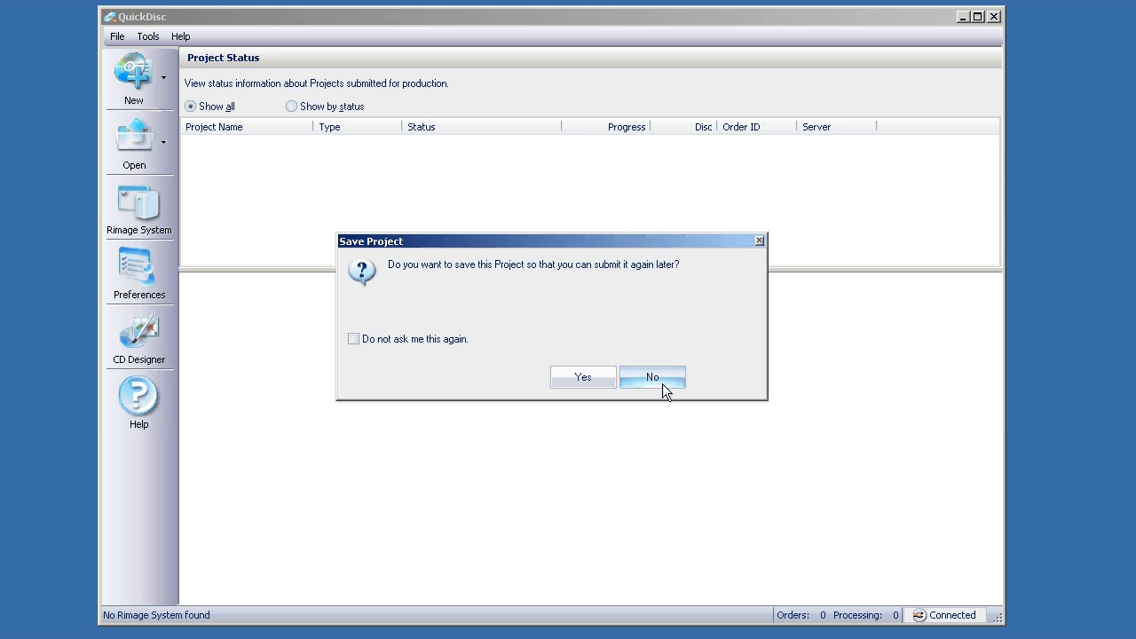
pyautogui.click(653, 377)
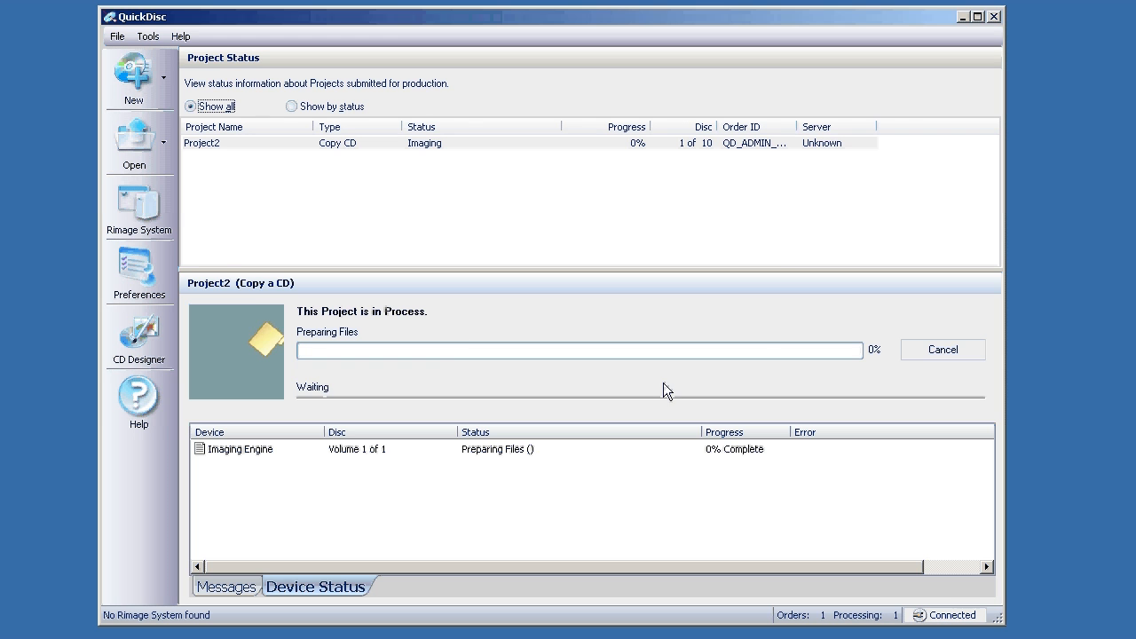